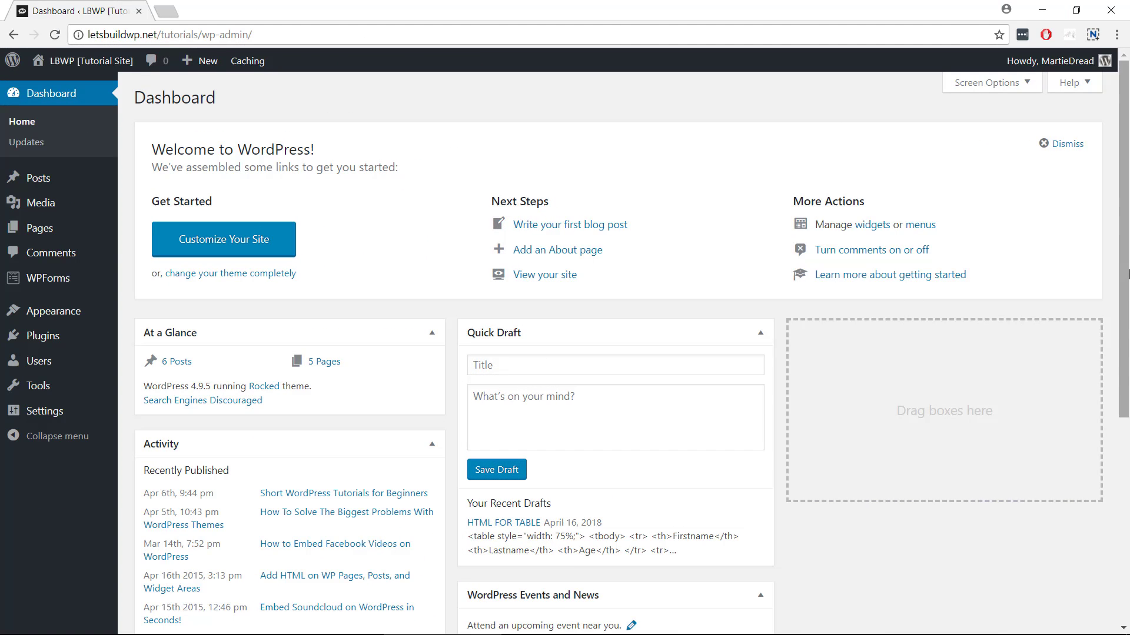
mouse_move(404, 227)
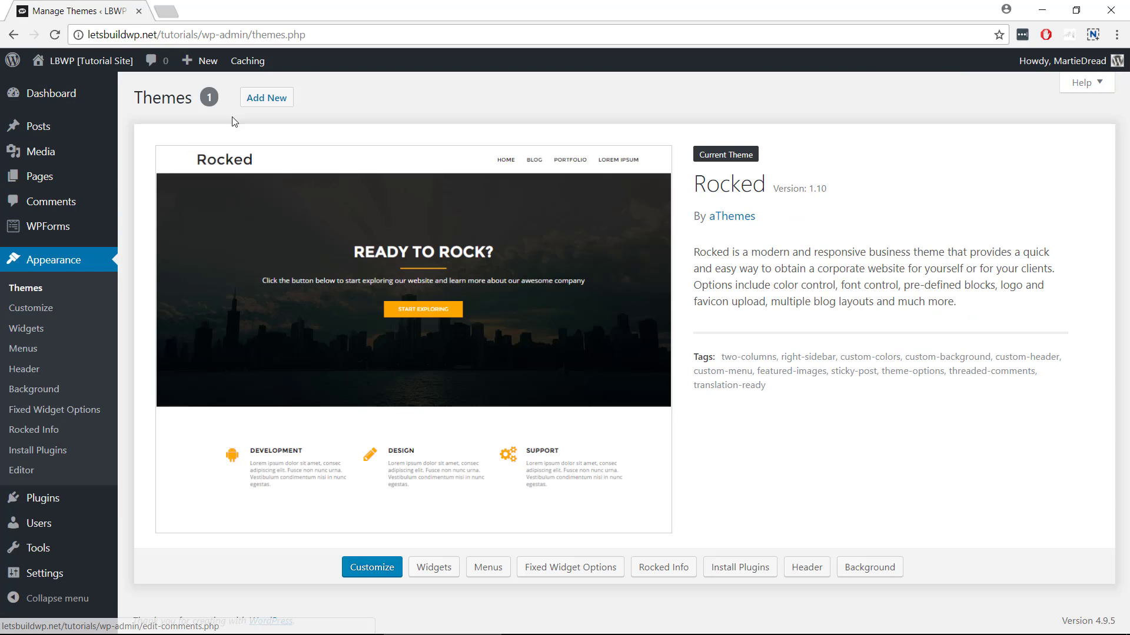
Reach the Add Themes screen from Appearance > Themes via Add New
click(266, 97)
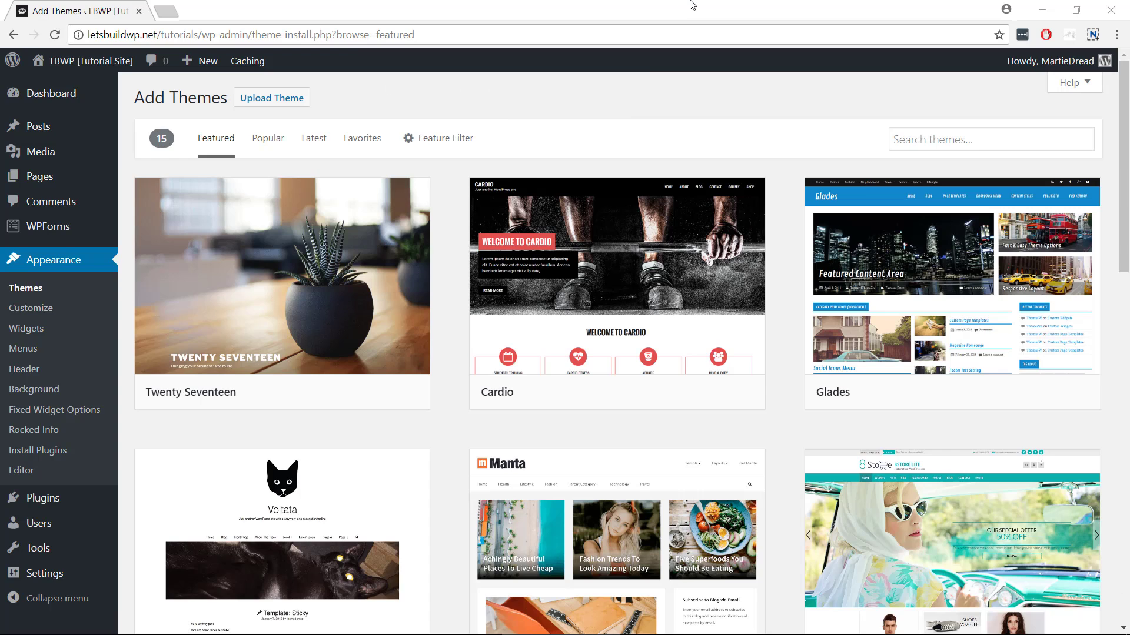
mouse_move(466, 87)
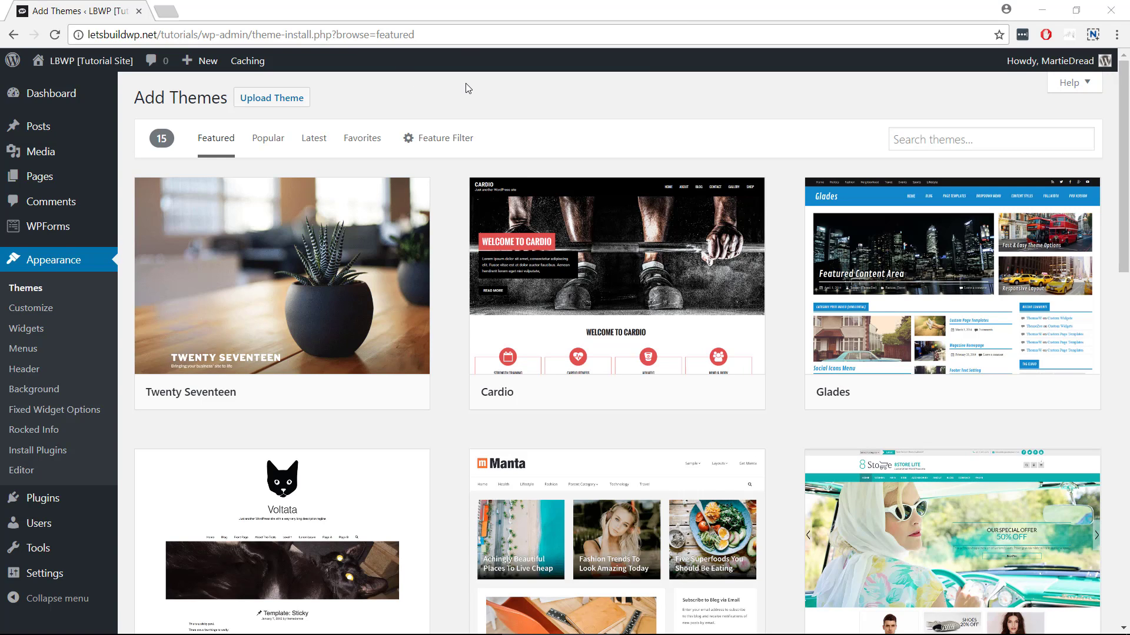
Choose generatepress.2.0.2.zip from the Desktop in the Upload Theme form
click(271, 97)
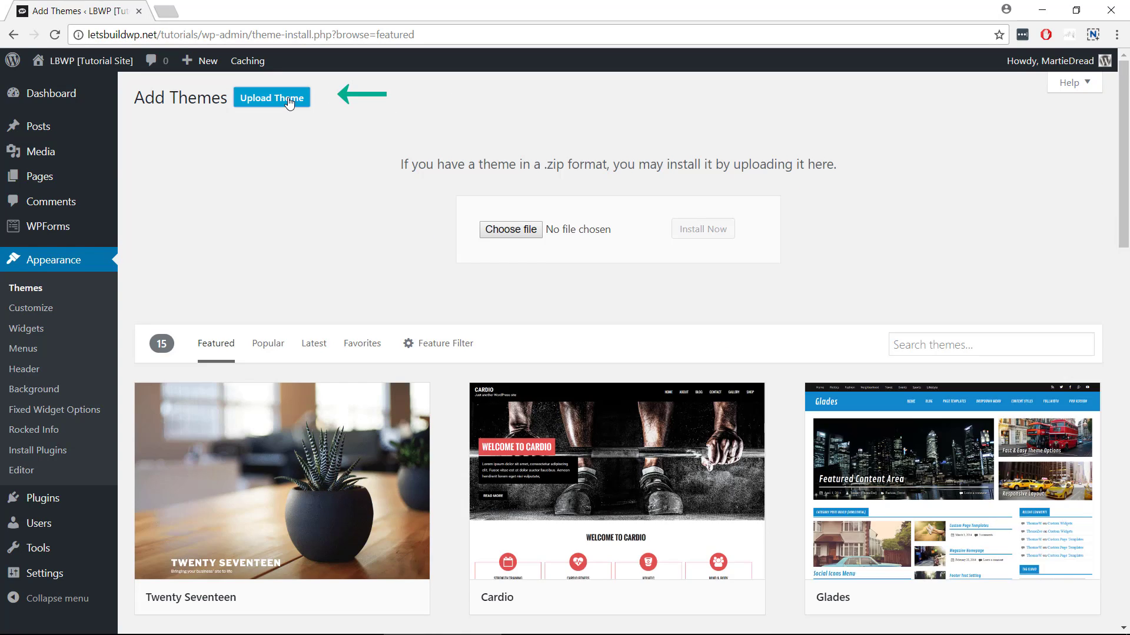
mouse_move(302, 134)
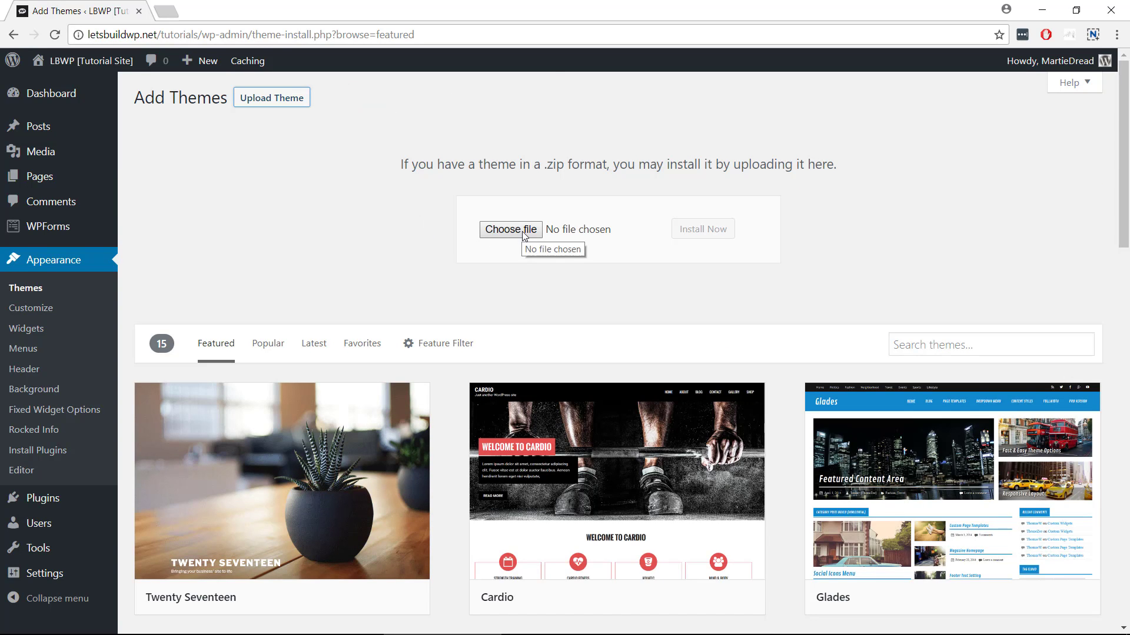
click(510, 229)
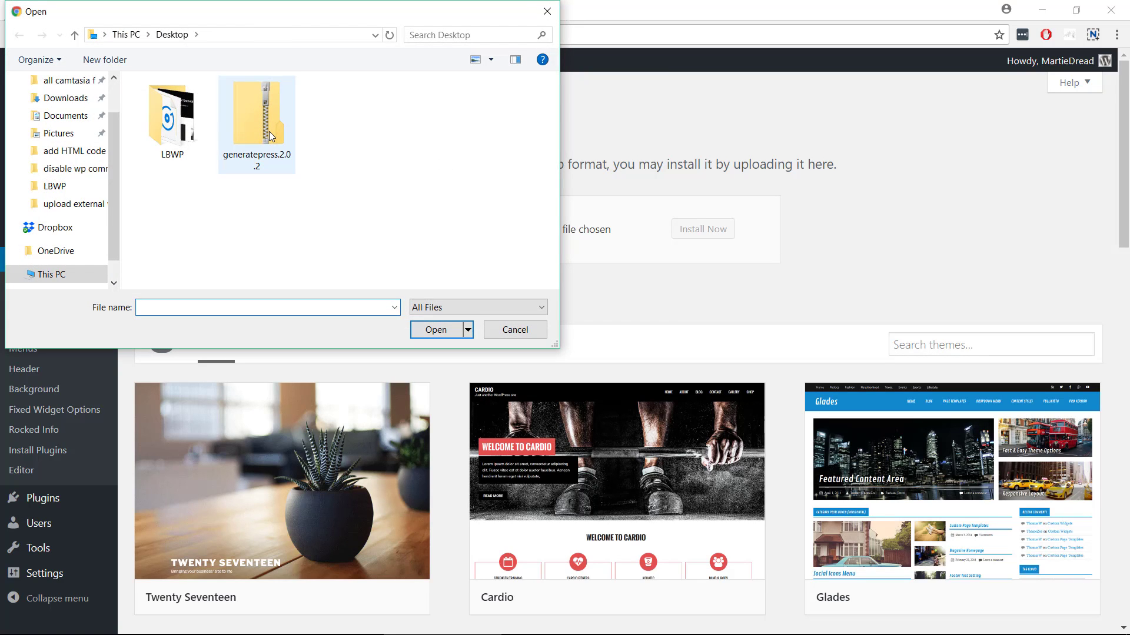
click(256, 116)
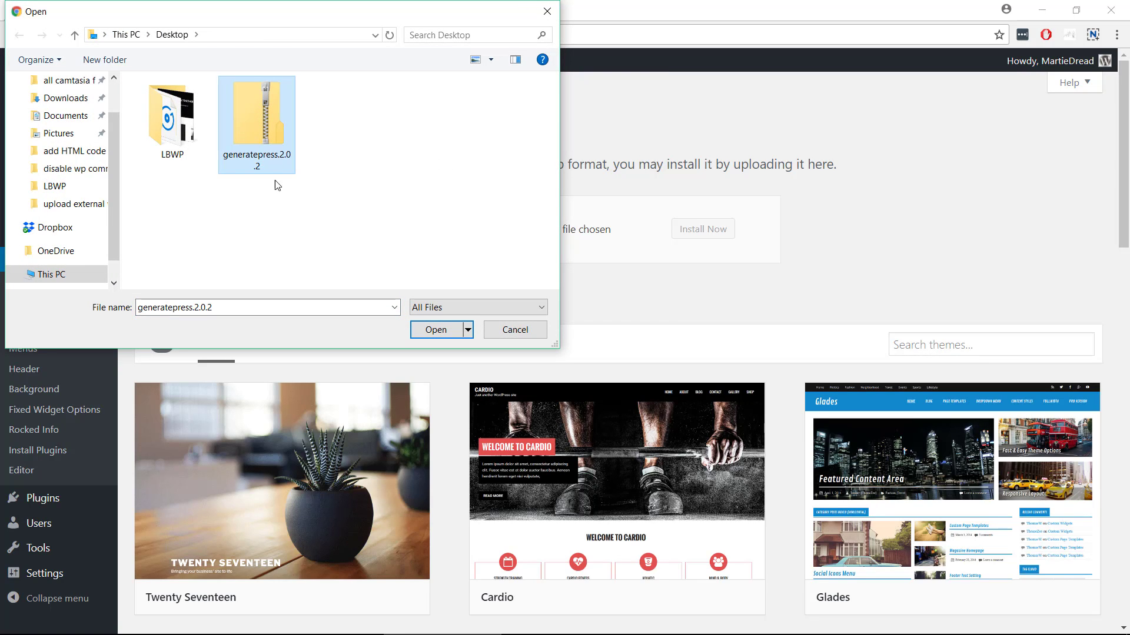
click(436, 329)
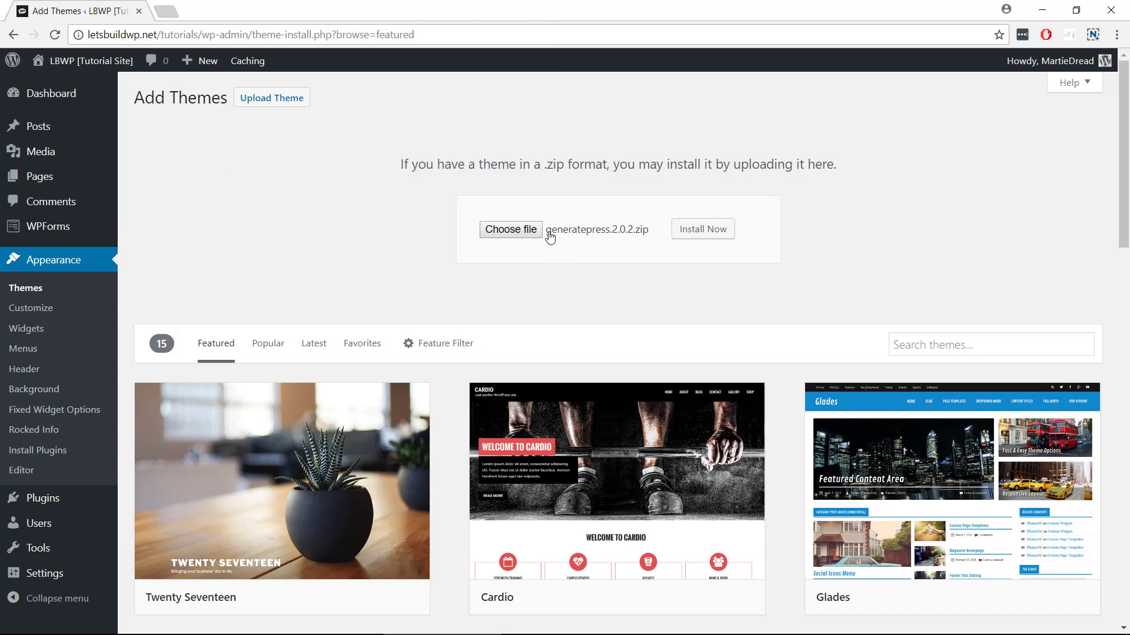
mouse_move(604, 267)
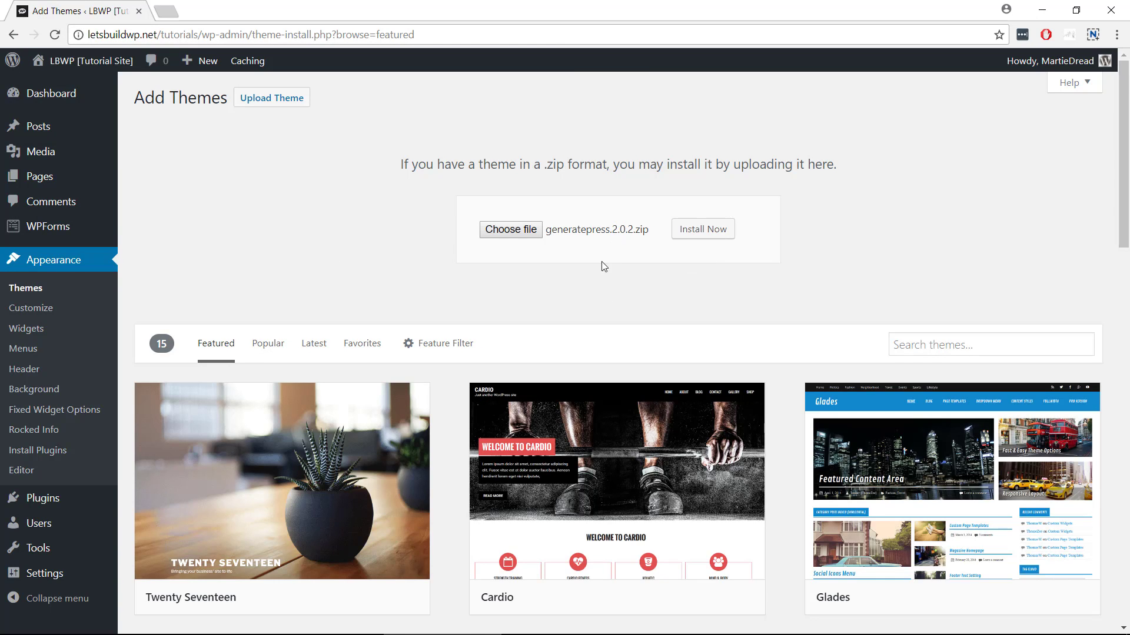
Install GeneratePress from the uploaded zip and activate it as the site theme
click(702, 229)
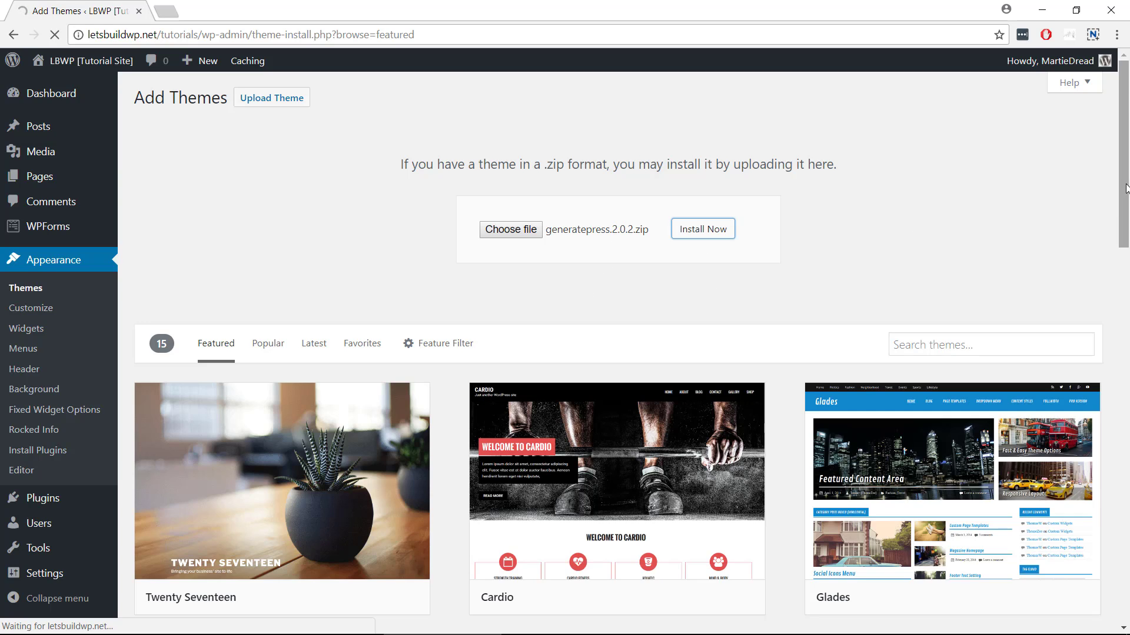
click(702, 229)
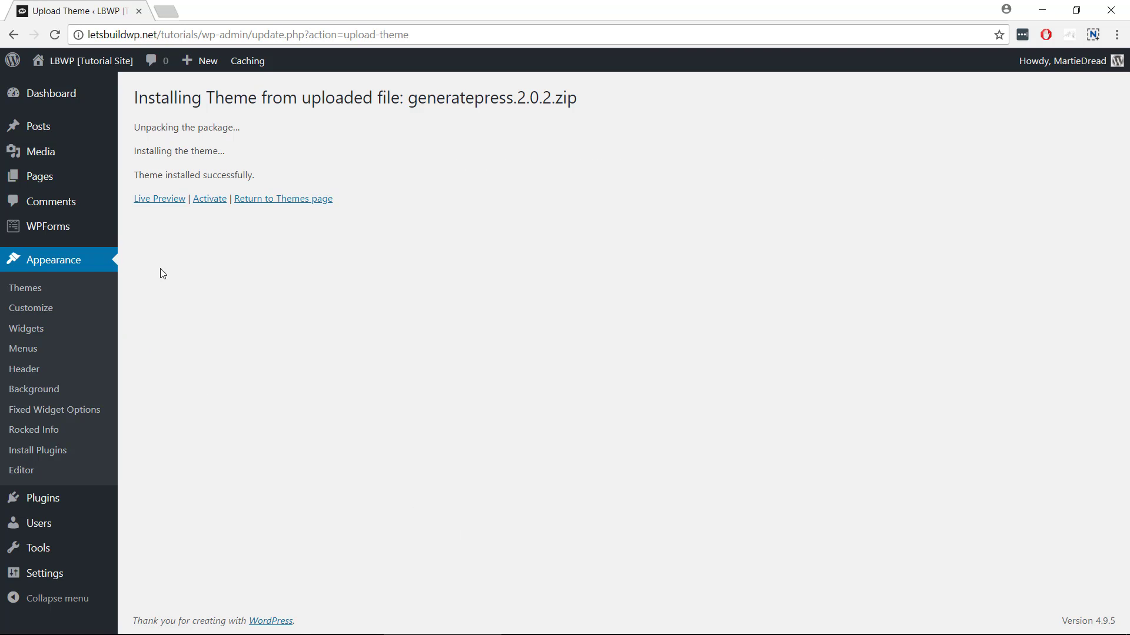
click(209, 198)
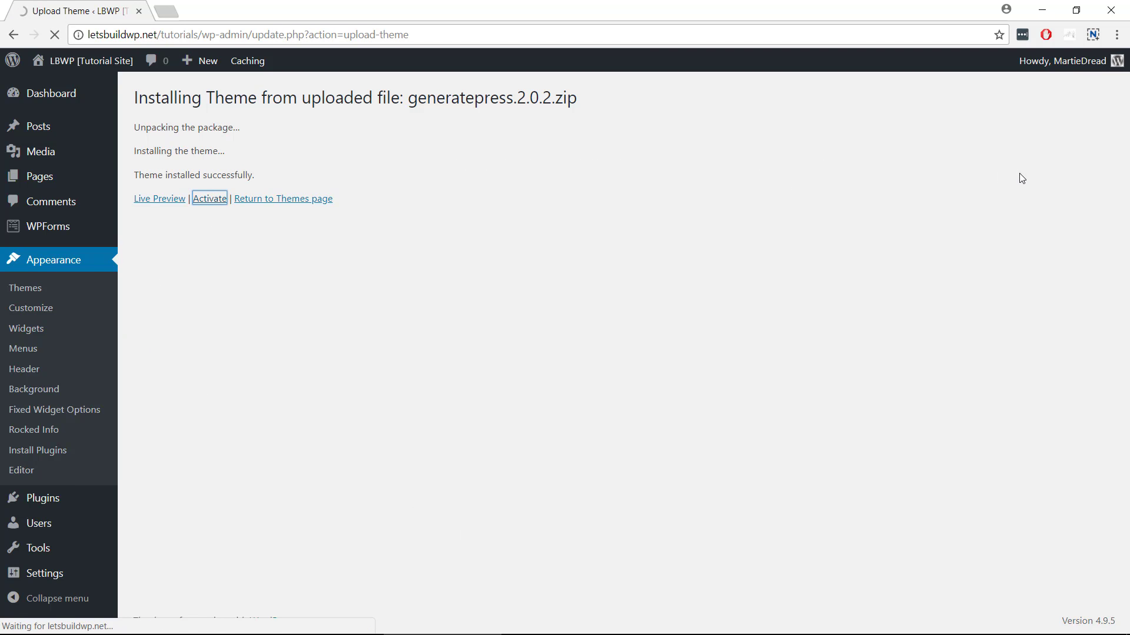
click(209, 199)
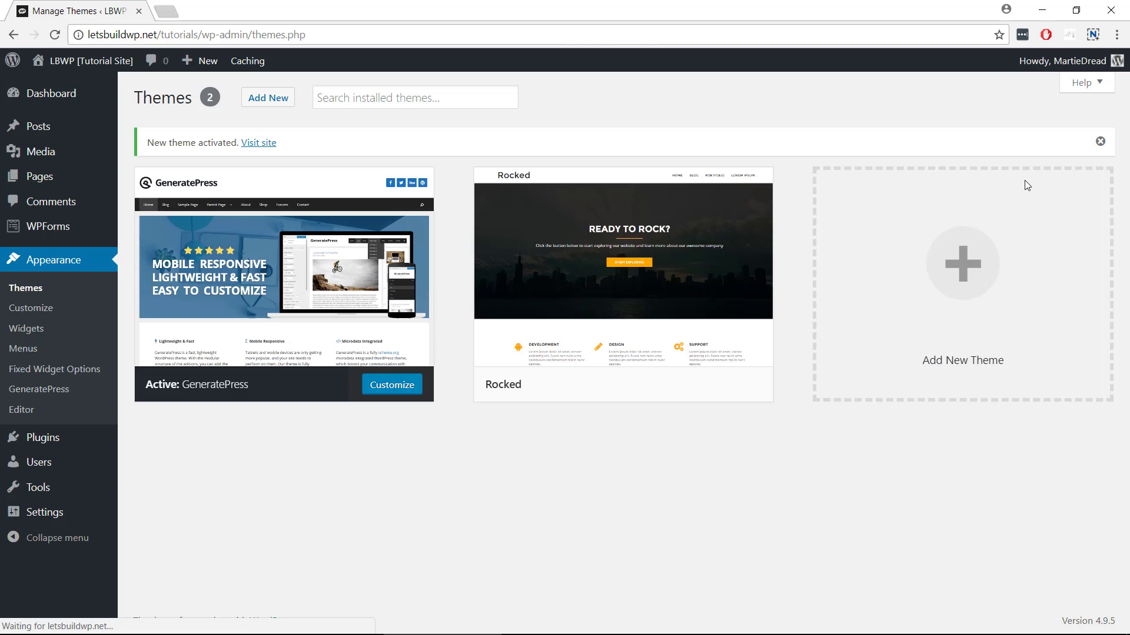
Visit the live site and scroll the homepage now styled by GeneratePress
click(259, 142)
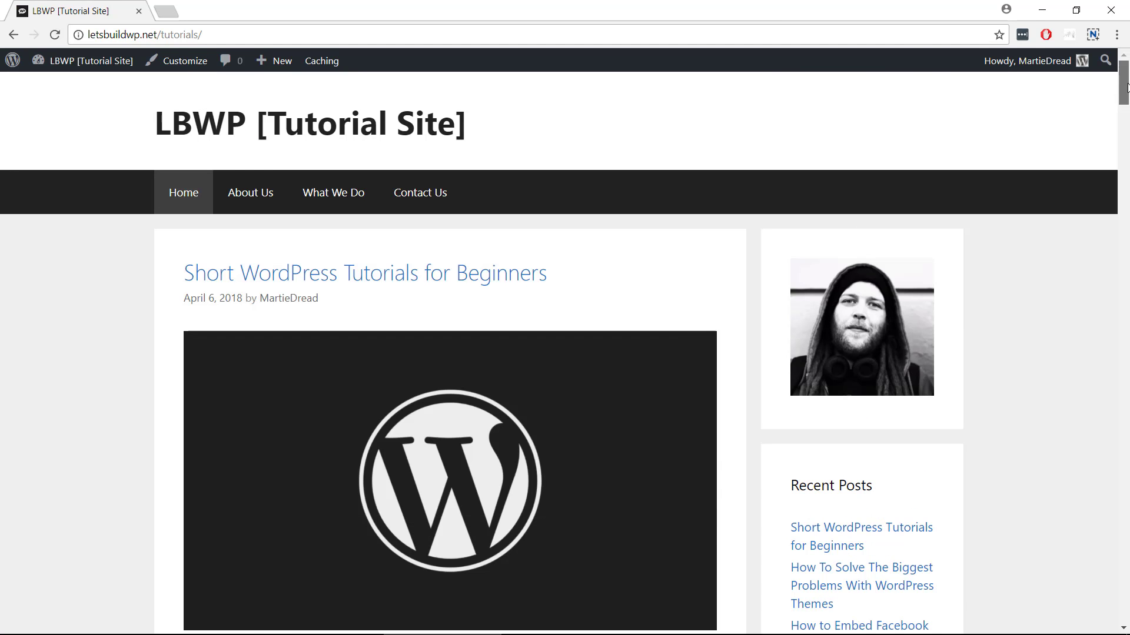
scroll(down, 3)
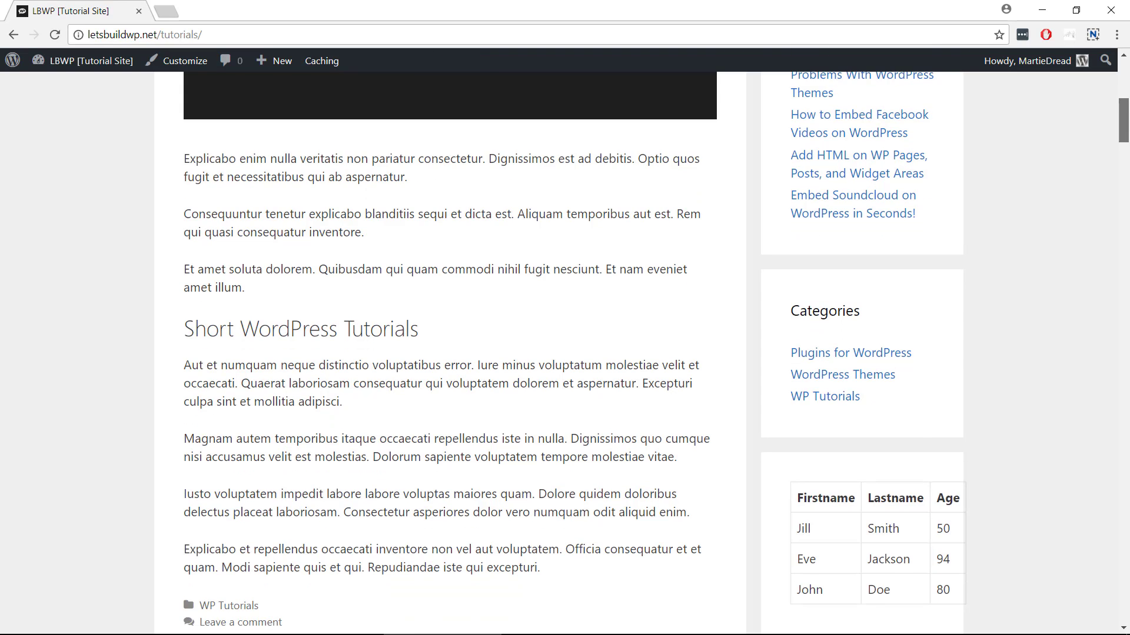